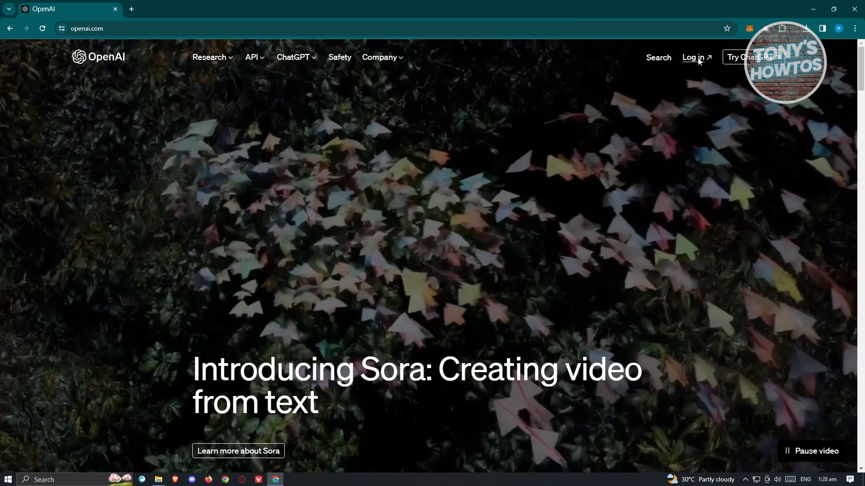
Go from openai.com's Log in to ChatGPT's Sign up page.
left_click(693, 56)
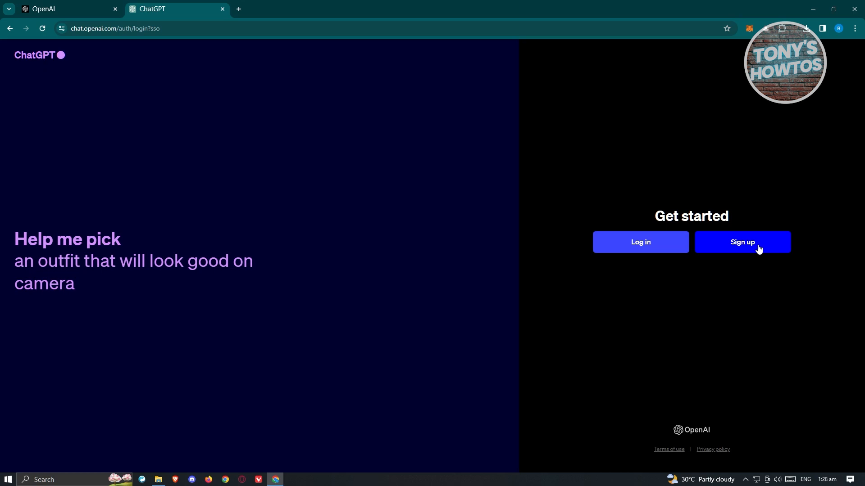
left_click(742, 242)
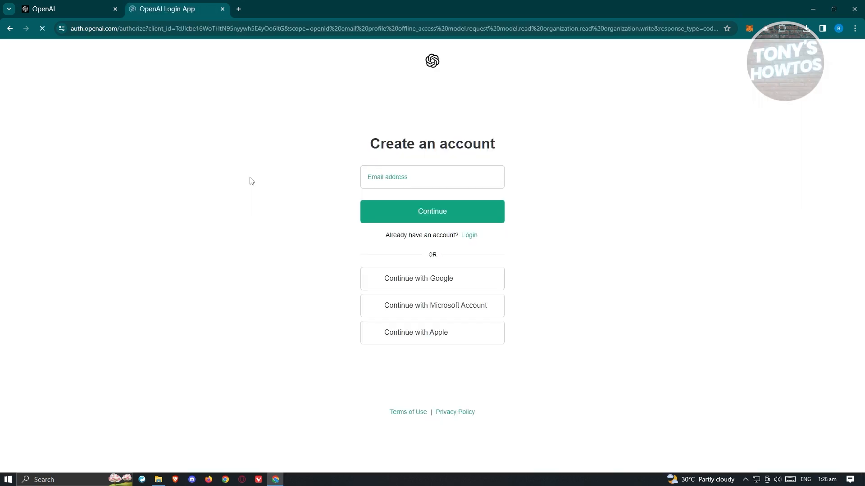
Enter the browser's suggested email address, started with 'RE', and continue.
left_click(432, 177)
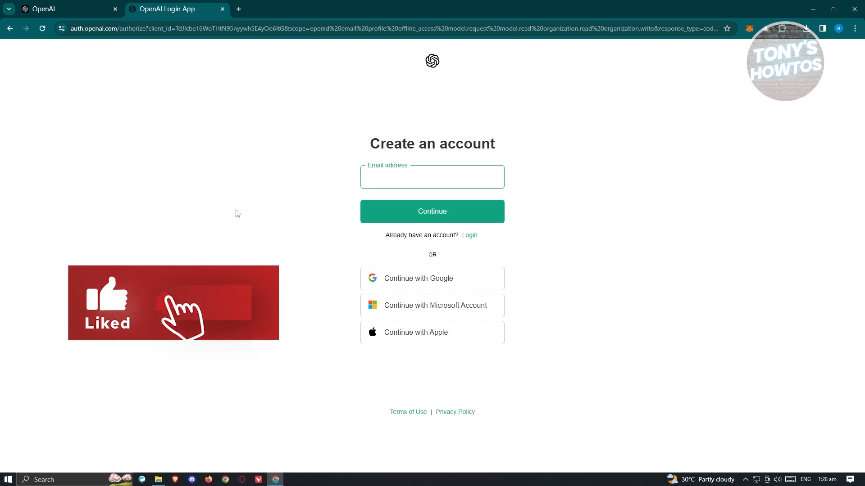
left_click(432, 211)
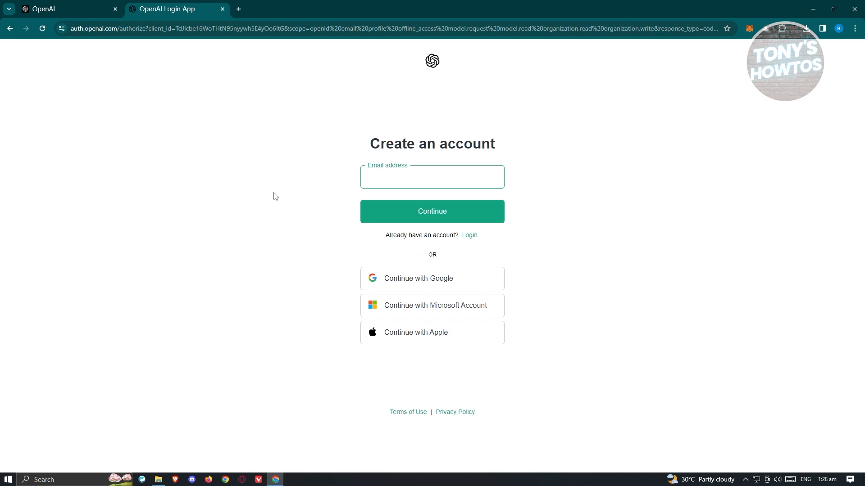
type("RENZI")
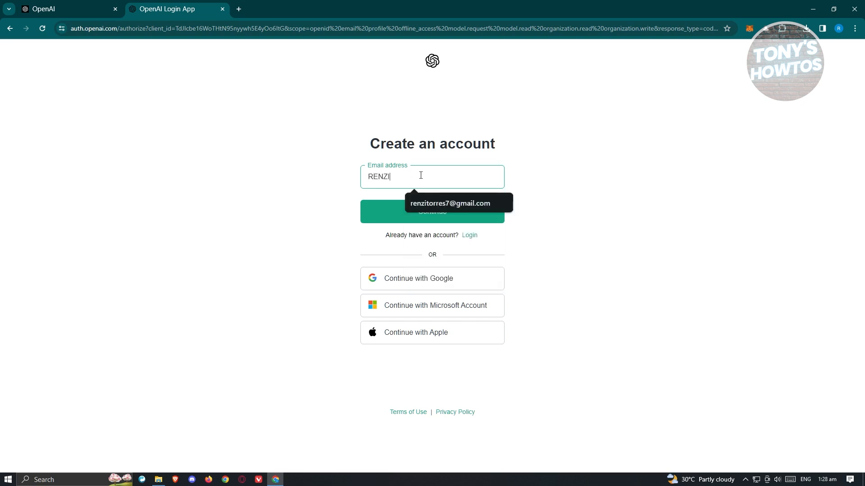
left_click(449, 203)
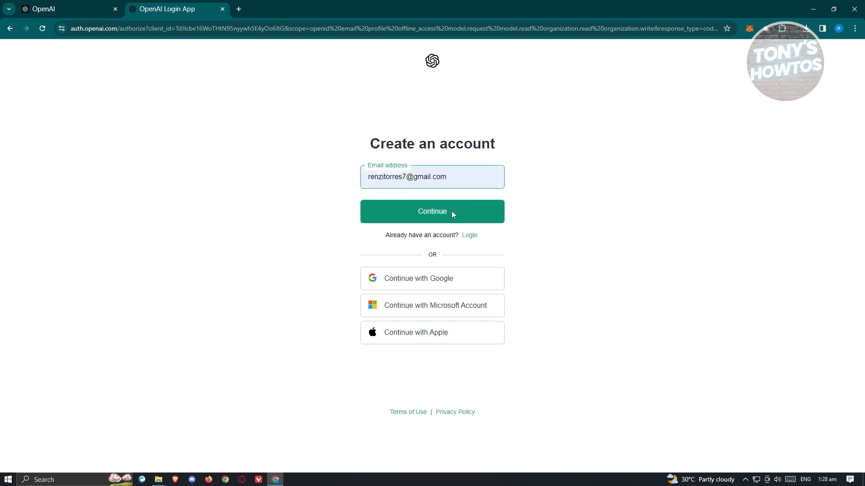
left_click(431, 211)
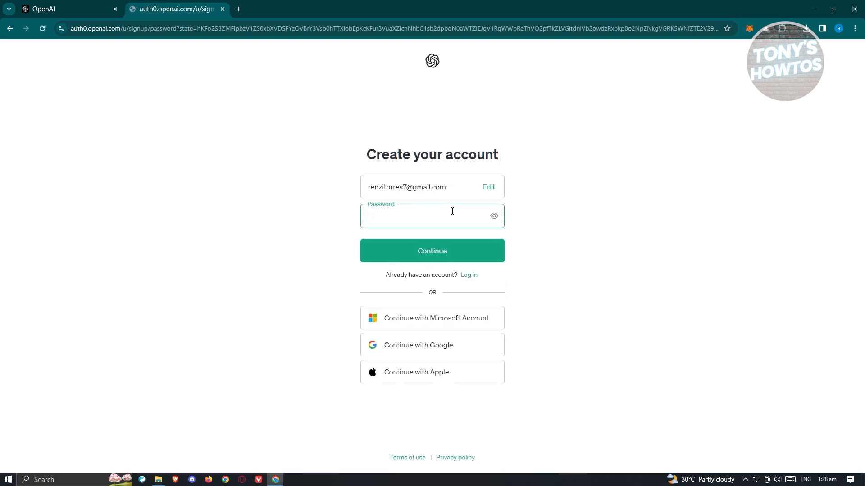
Submit a password of at least 12 characters, then choose Open Gmail.
left_click(432, 250)
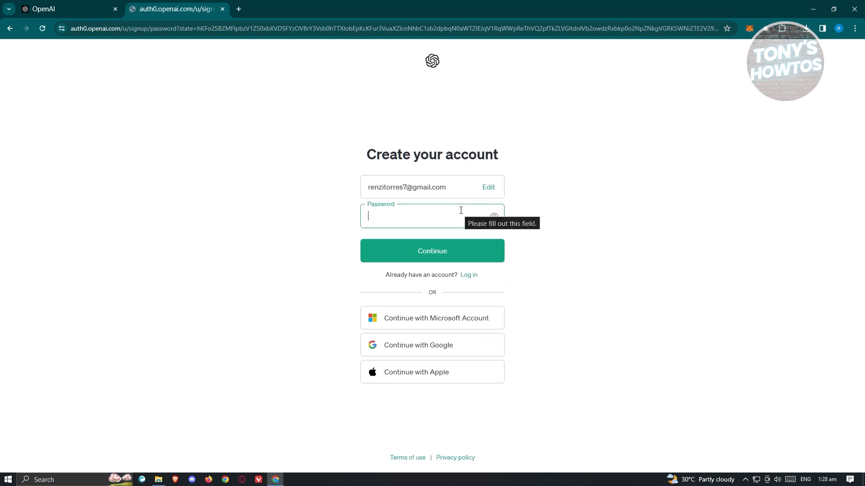
type("••")
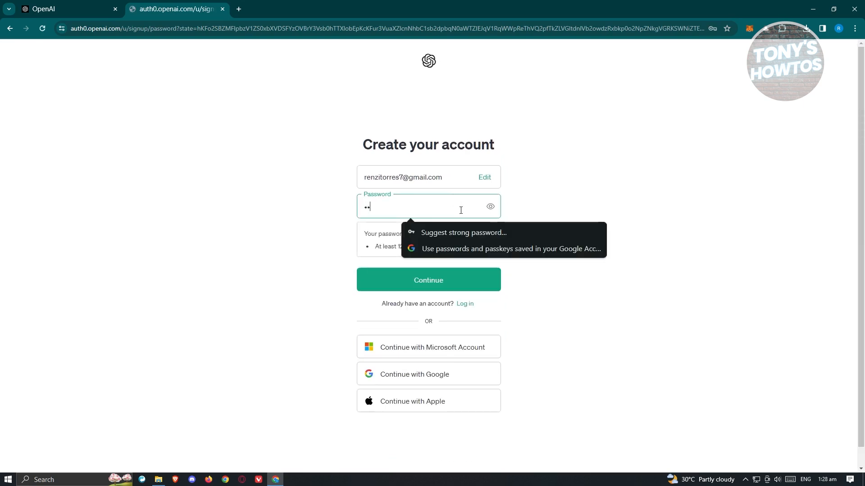
type("password")
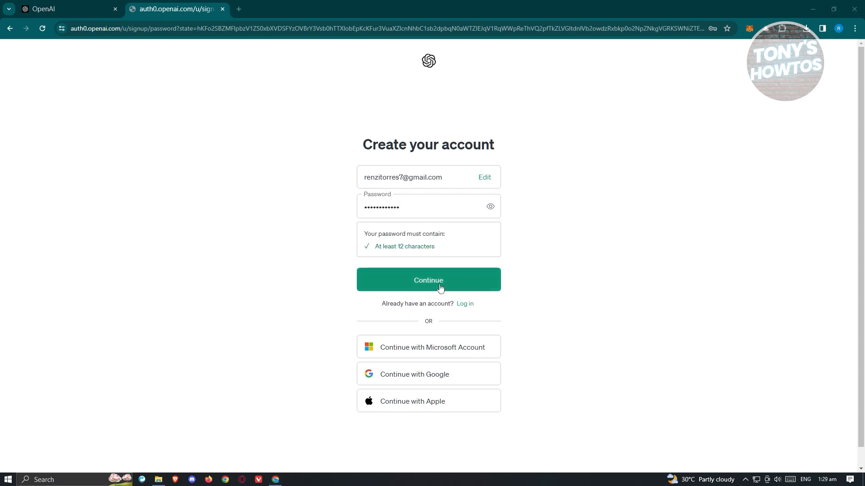
left_click(428, 280)
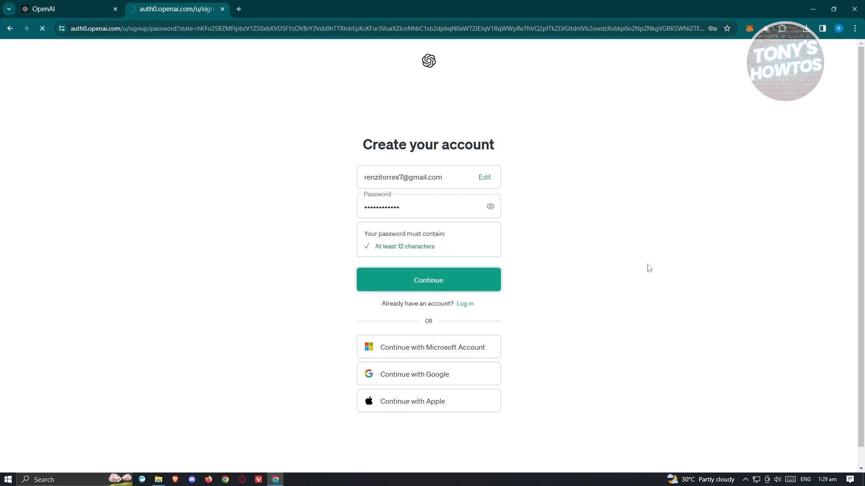
left_click(428, 280)
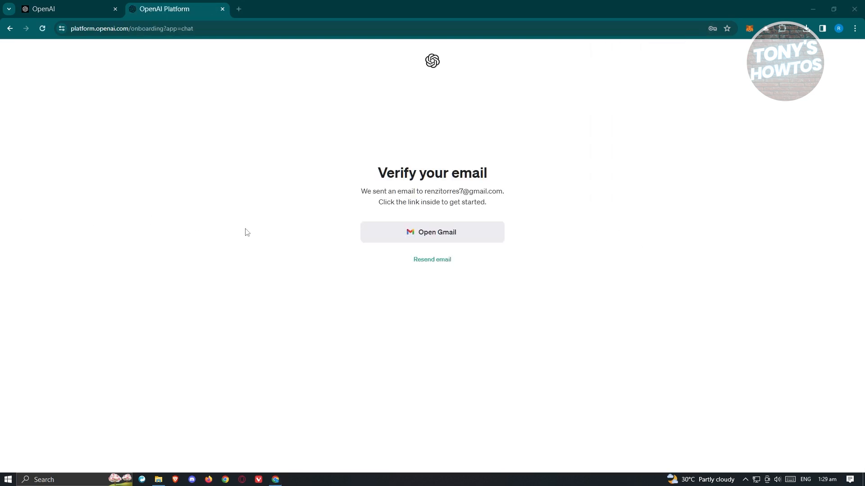
mouse_move(309, 371)
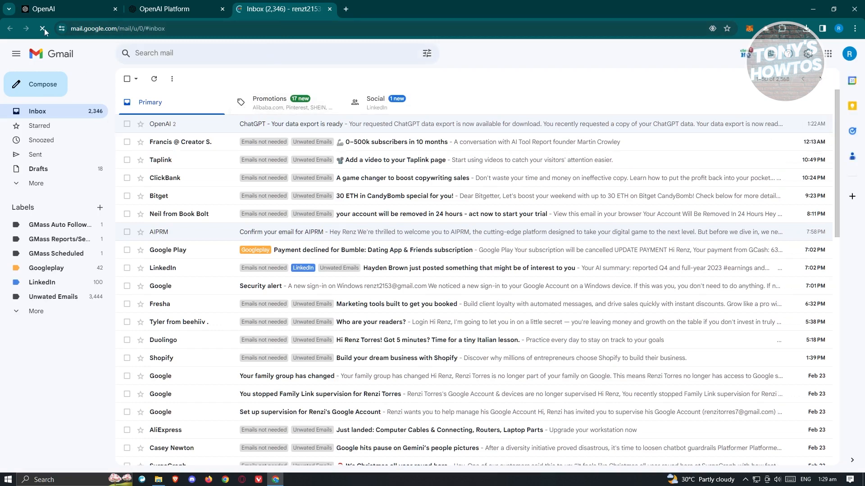
Switch to the other Google account and follow the 'OpenAI - Verify your email' link.
left_click(165, 9)
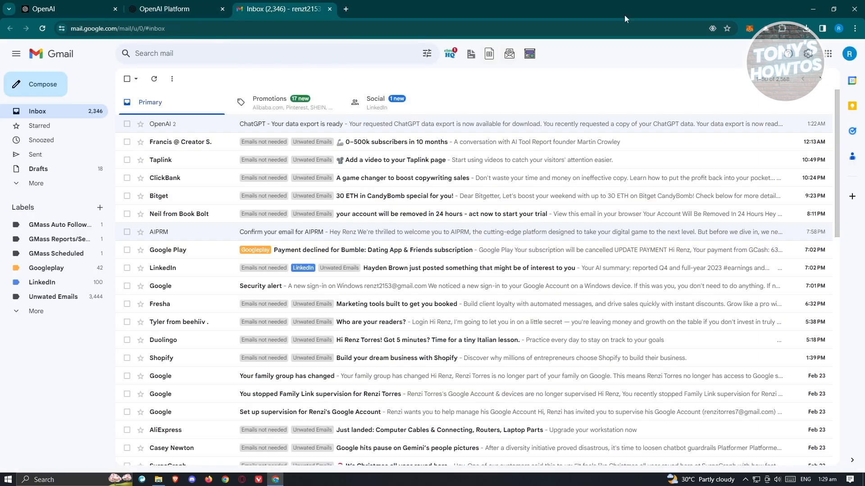
left_click(850, 54)
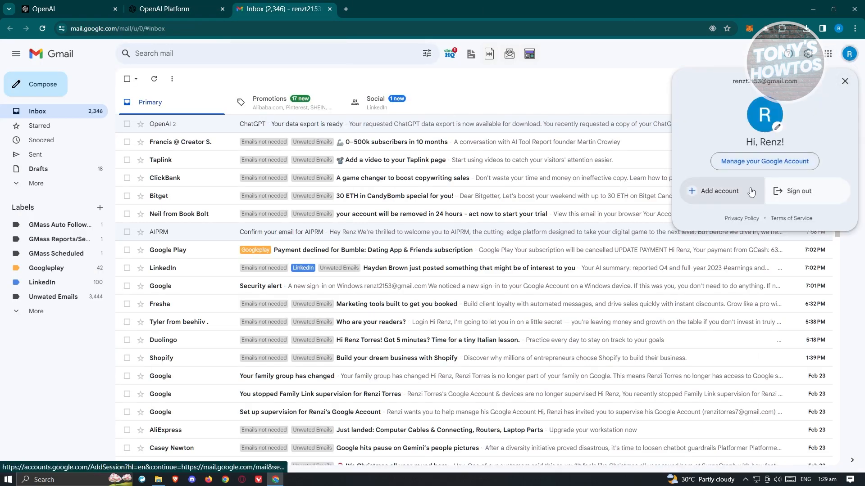
left_click(718, 191)
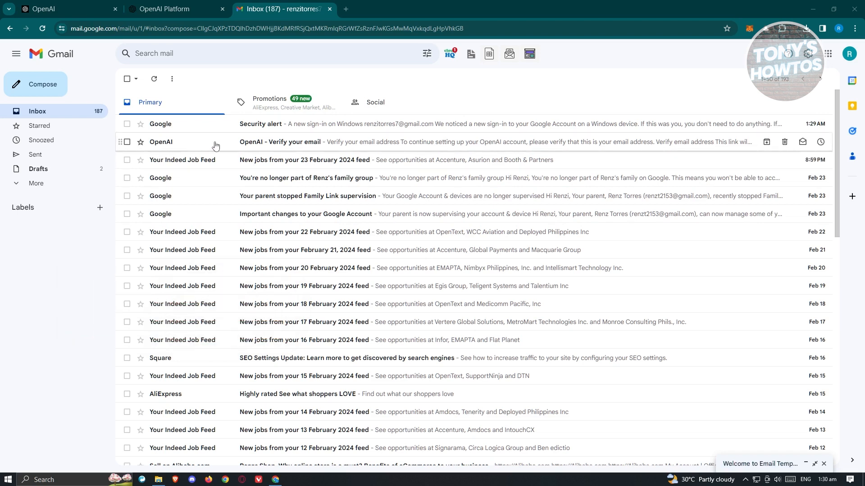
left_click(280, 142)
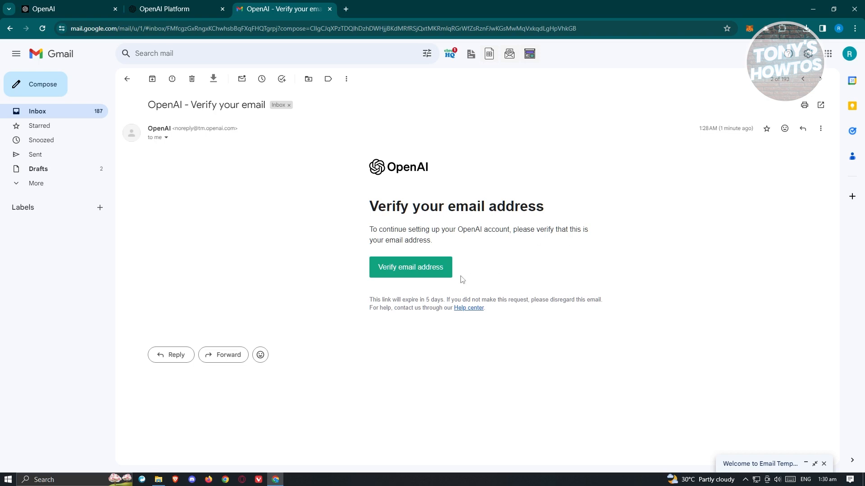
left_click(411, 267)
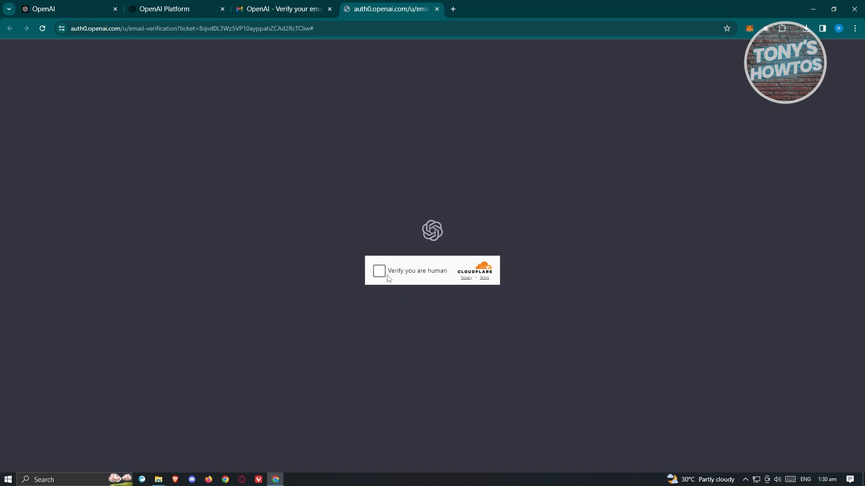
Pass the Cloudflare human check, then enter full name 'renzitor' and the birthday.
left_click(379, 271)
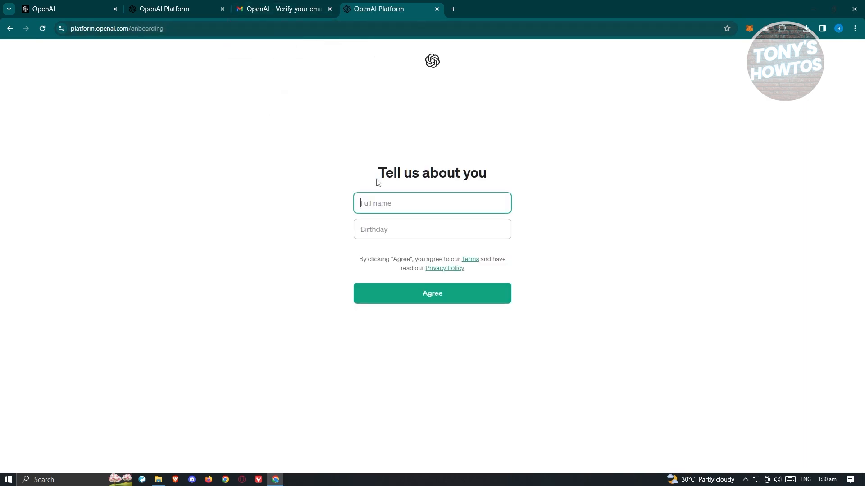
type("renzi")
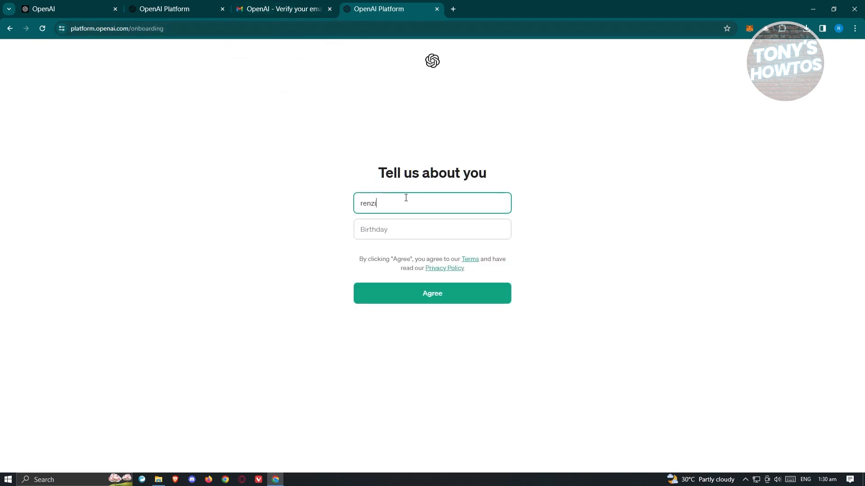
type("tor")
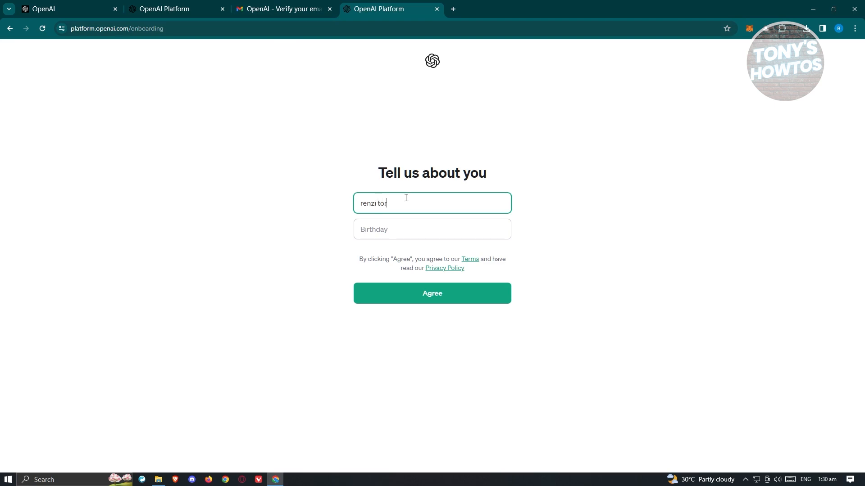
left_click(432, 229)
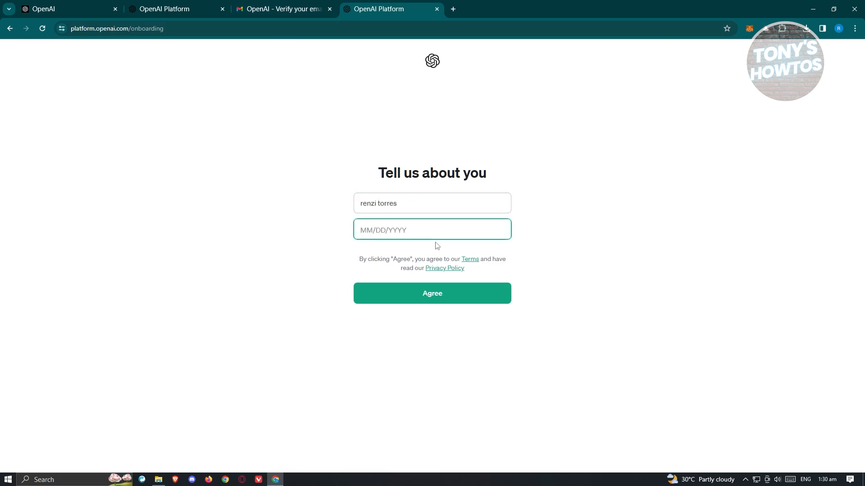
type("02")
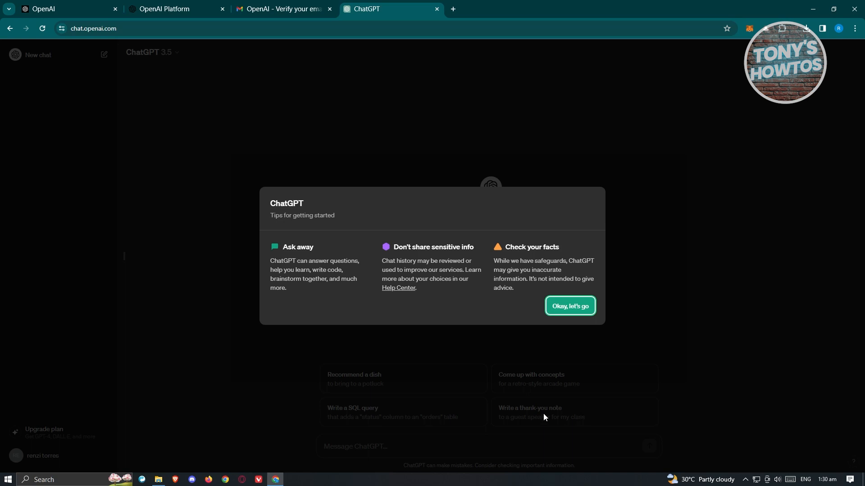
mouse_move(394, 367)
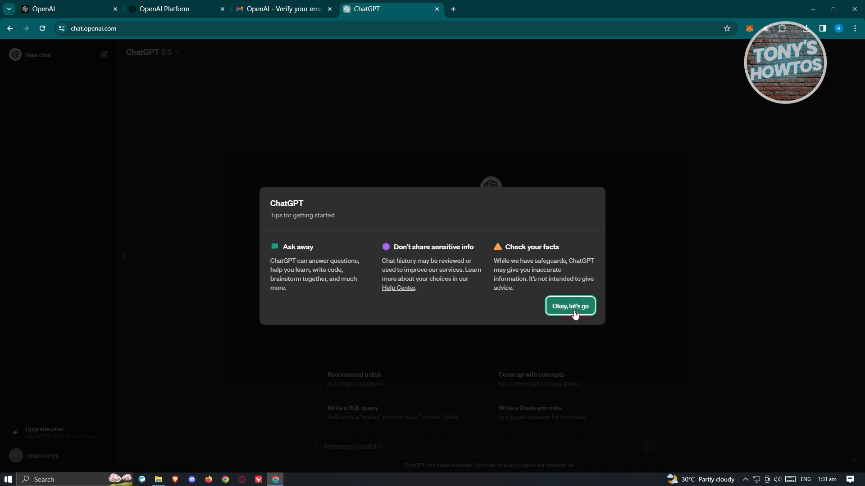
Choose 'Okay, let's go' on the Tips for getting started dialog.
left_click(569, 306)
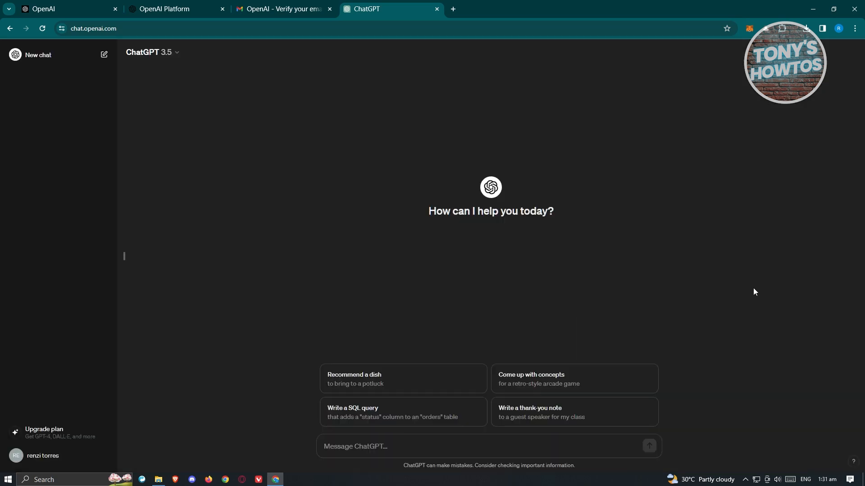